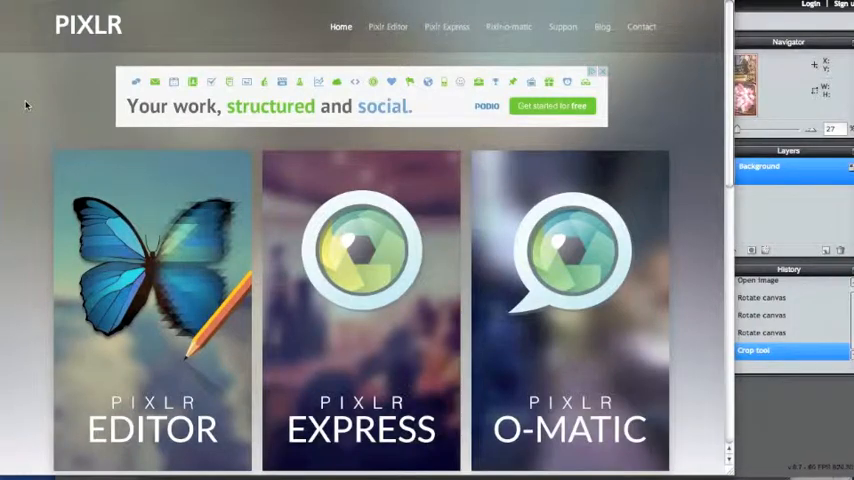
- Launch Pixlr Editor from the homepage so its start options appear
scroll(down, 3)
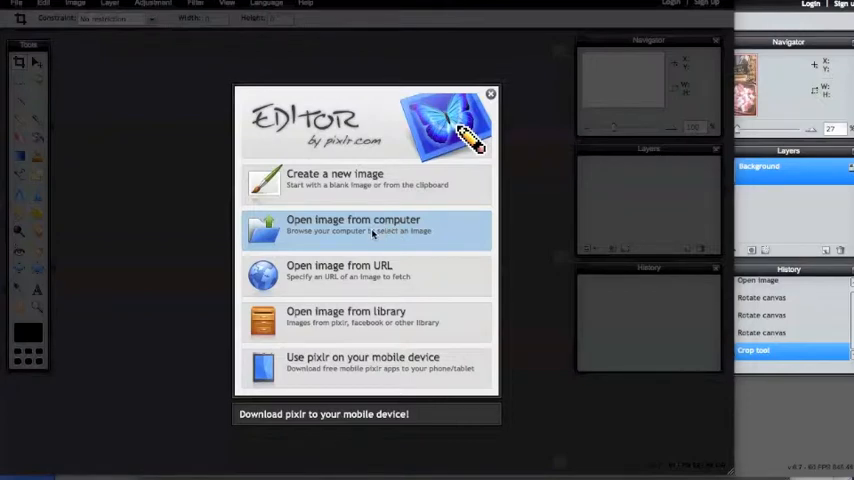
- Open the DSCN0712 candy photo from the computer onto the canvas
click(352, 224)
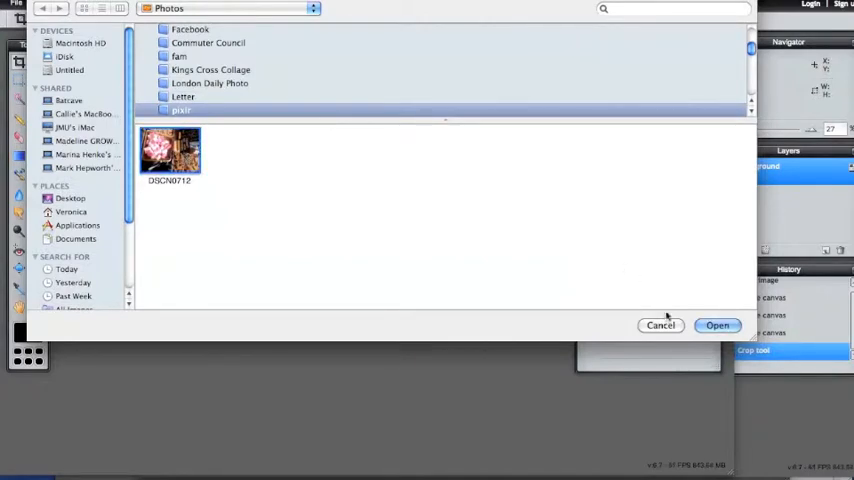
click(718, 324)
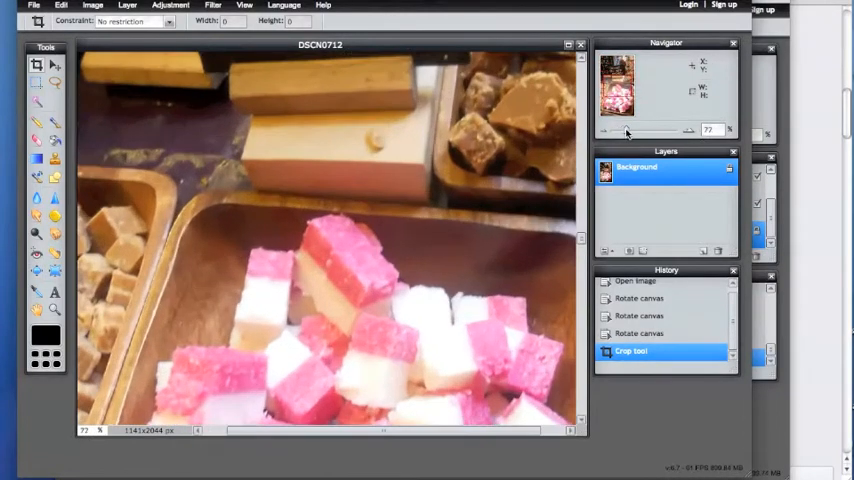
- Browse the Adjustment menu, then make a first Magic Wand pick on the candy photo
click(496, 180)
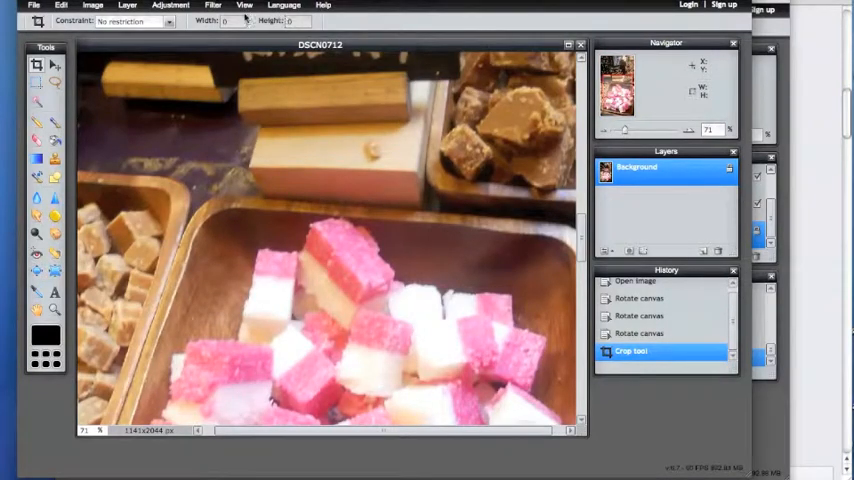
click(170, 4)
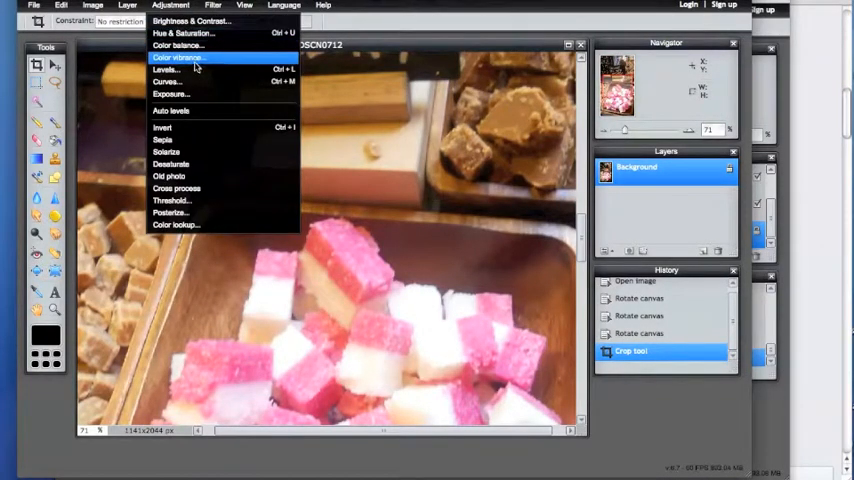
click(184, 32)
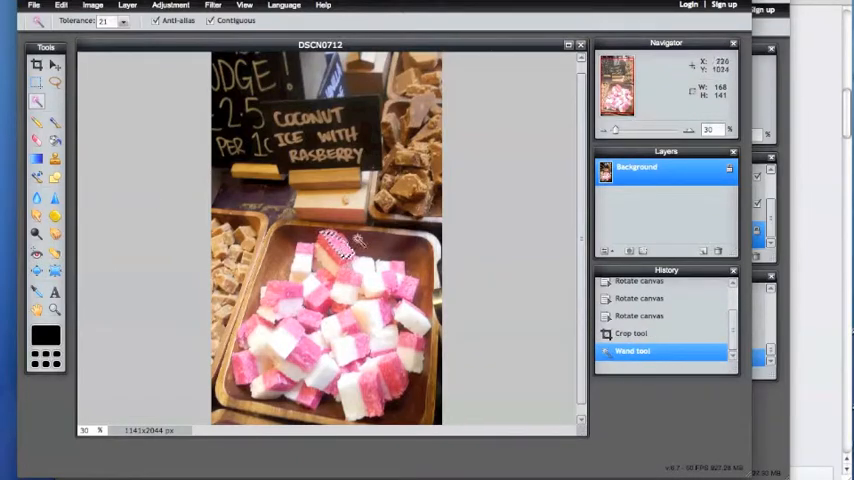
- Select a pink candy by colour, then deselect it and add an empty layer above the background
click(410, 184)
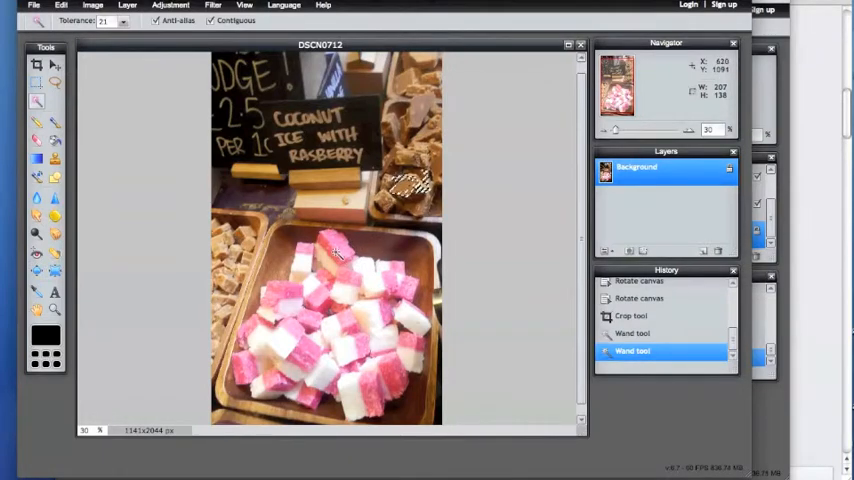
click(336, 250)
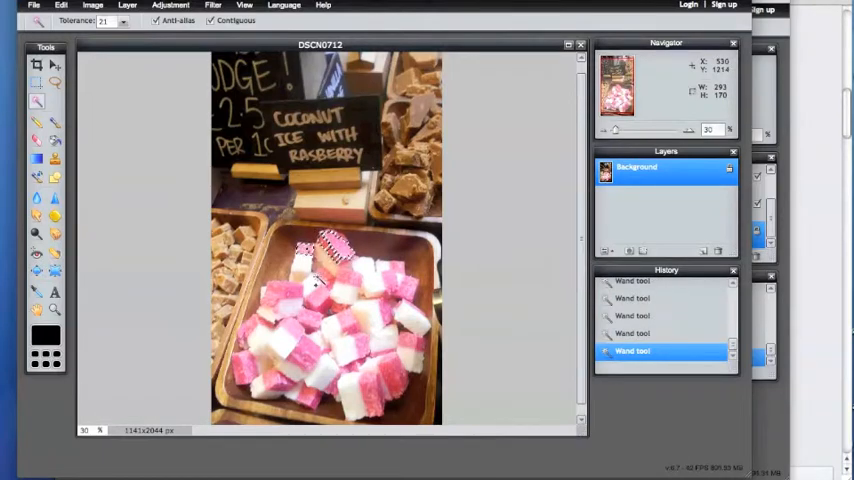
click(290, 290)
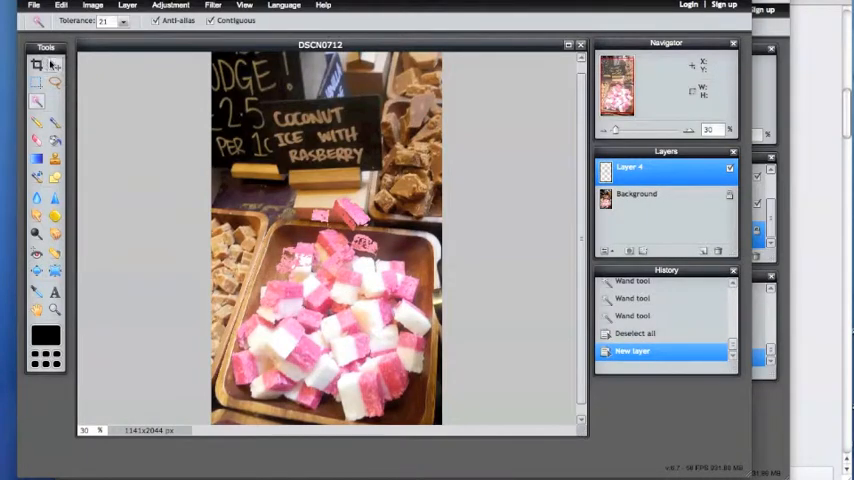
- Make the Background layer active with the Move tool and bring up the colour adjustments list
click(56, 64)
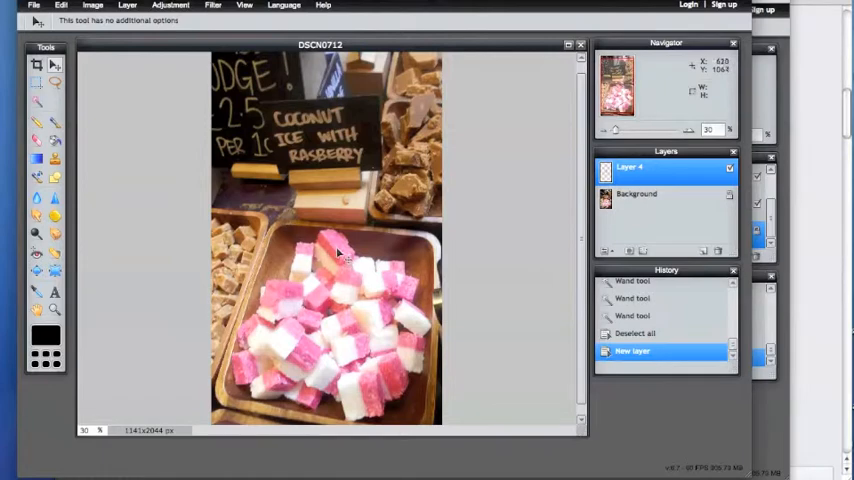
click(650, 196)
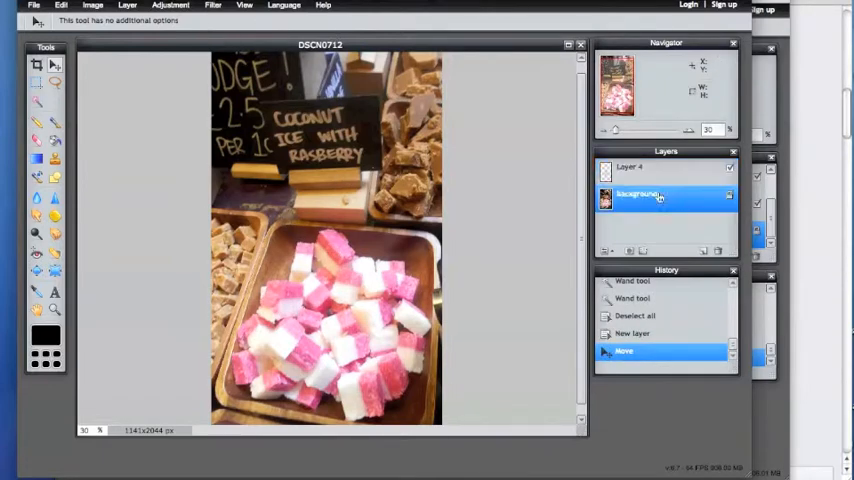
click(170, 6)
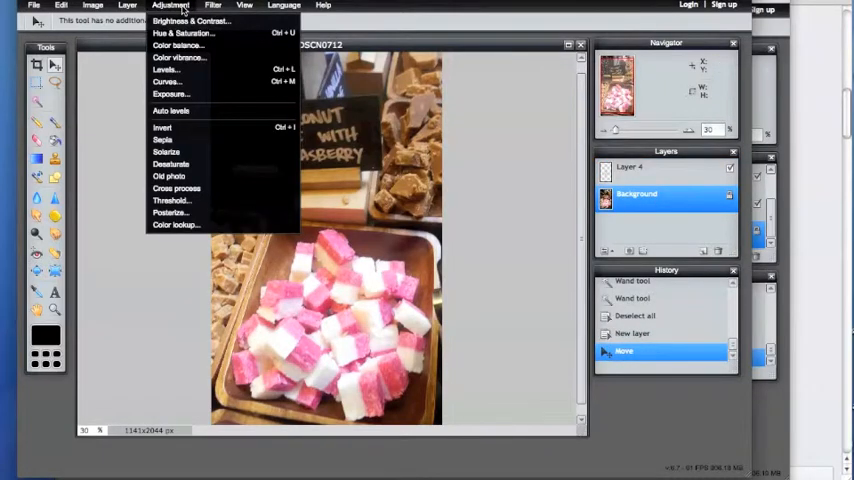
- Apply Hue & Saturation at -100 to the background, then undo it and add Layer 2
click(184, 32)
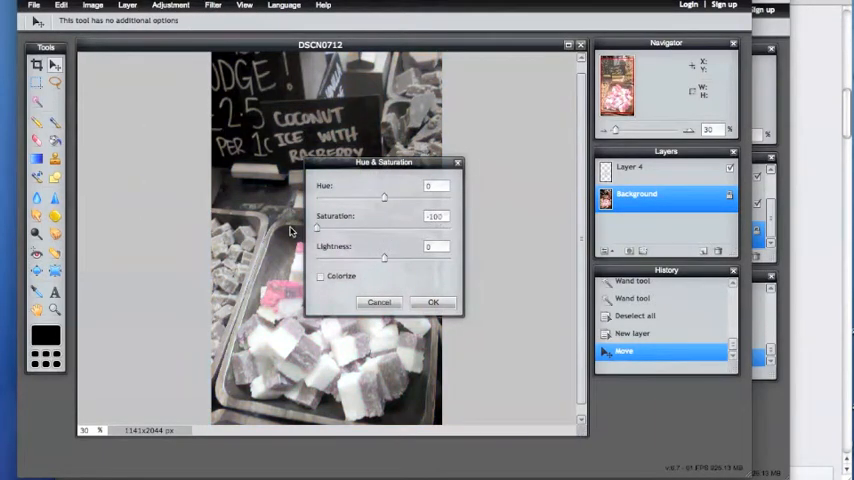
click(432, 302)
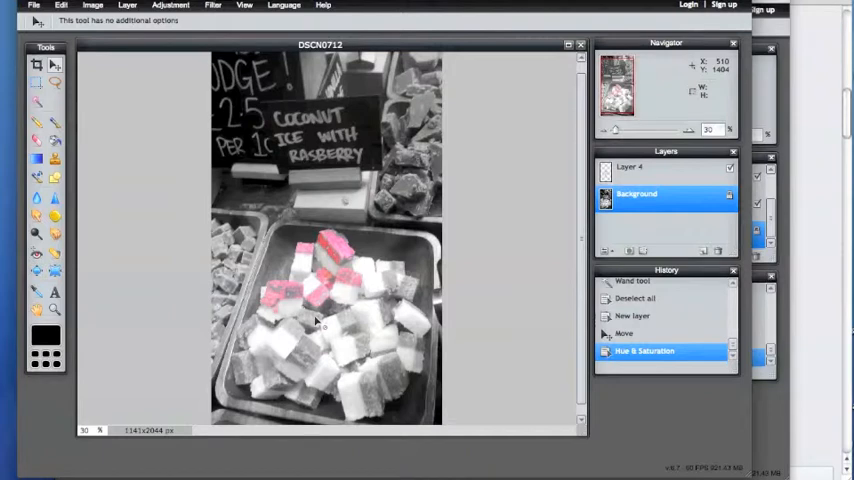
mouse_move(290, 244)
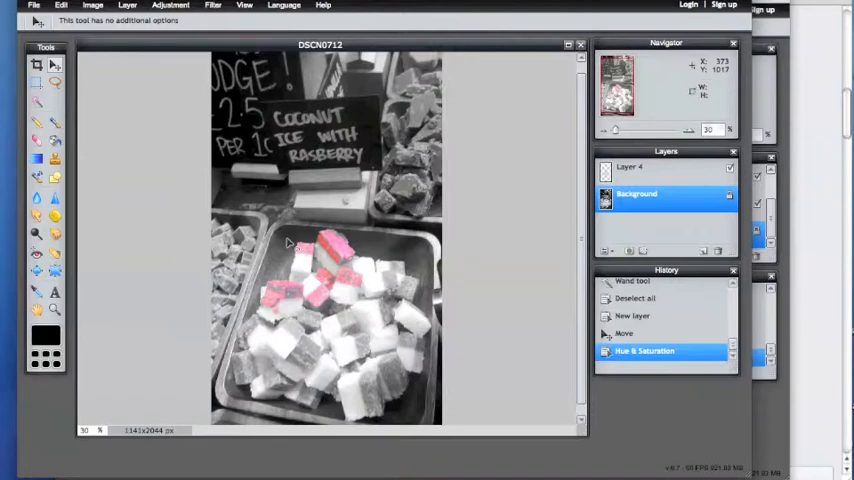
mouse_move(320, 250)
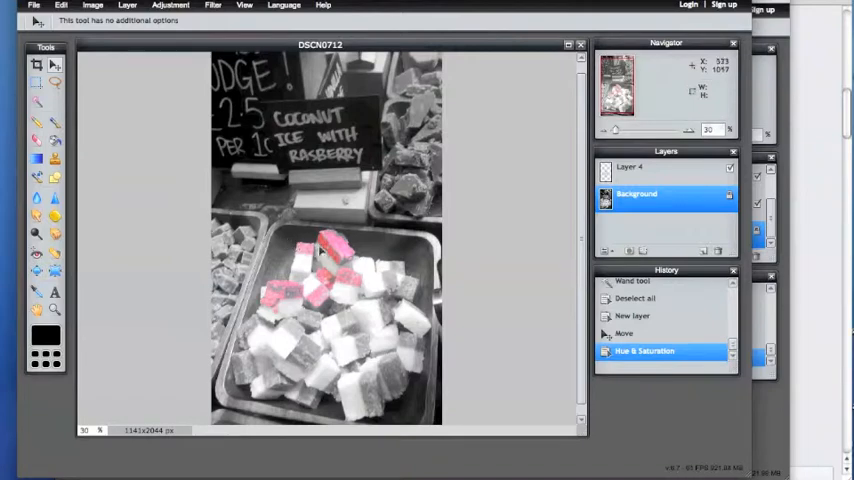
mouse_move(320, 250)
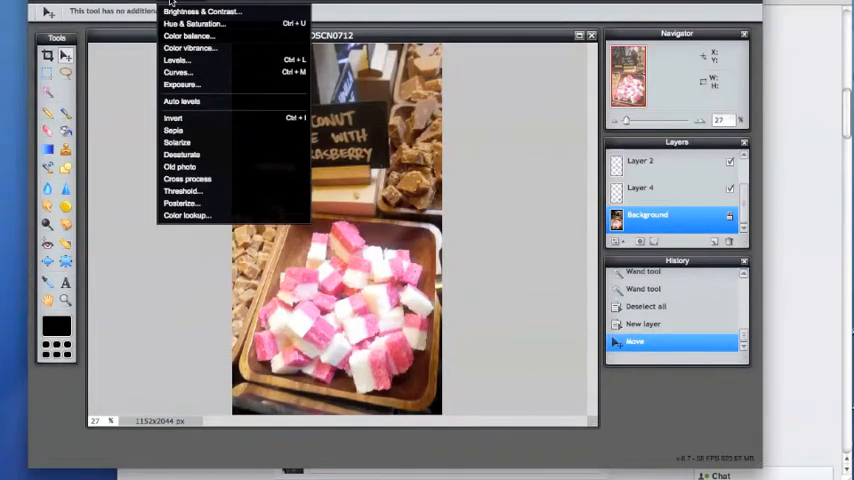
- Drain the photo's saturation fully so only a few pink candies stay coloured
click(192, 24)
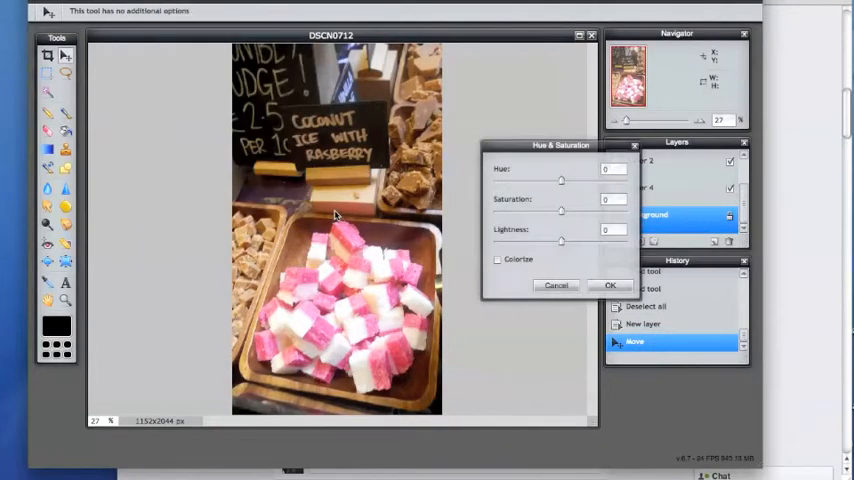
drag(560, 212, 492, 212)
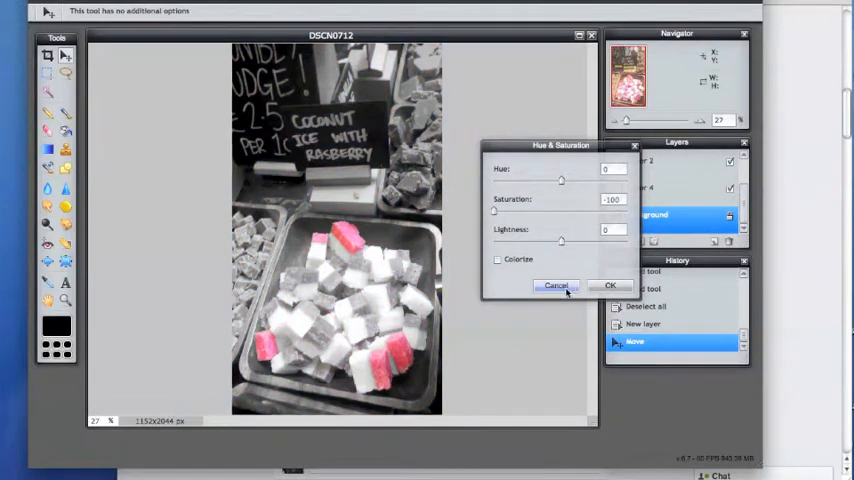
click(608, 284)
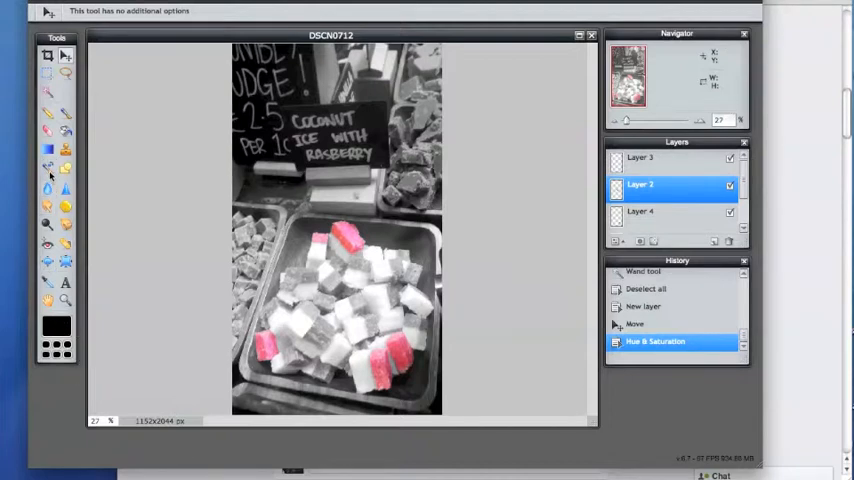
- Set a purple foreground colour for the Color Replace tool and recolour one candy with it
click(48, 168)
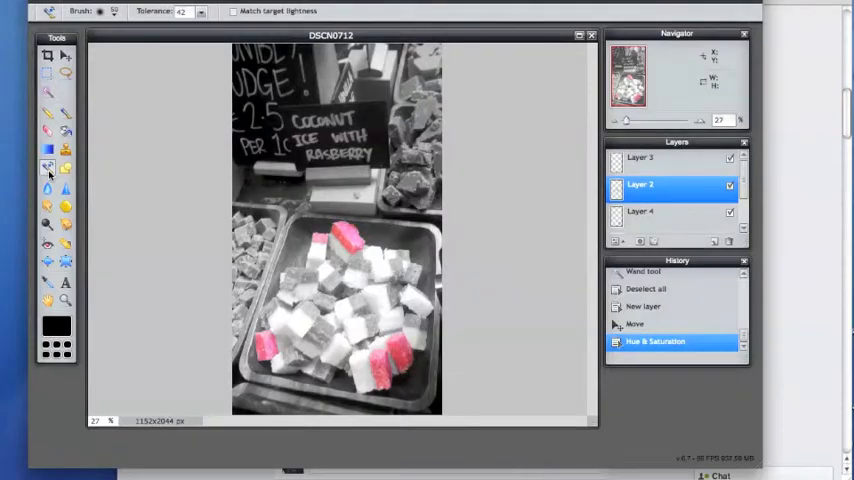
click(56, 324)
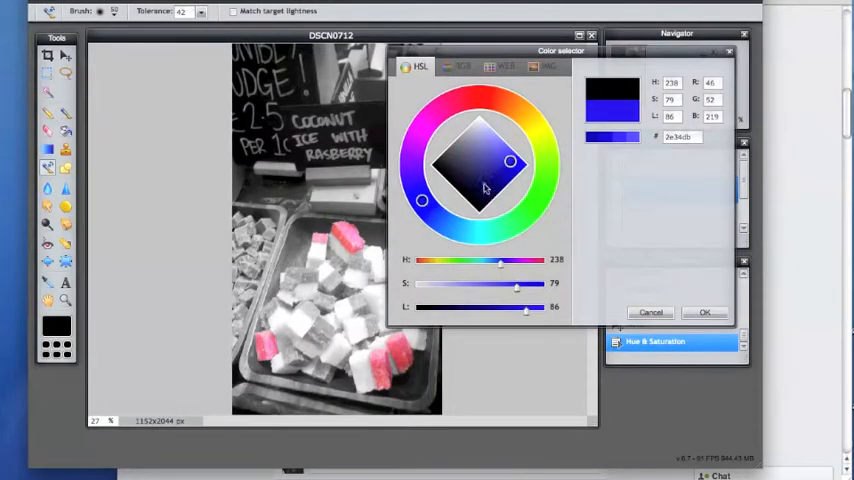
drag(510, 160, 516, 164)
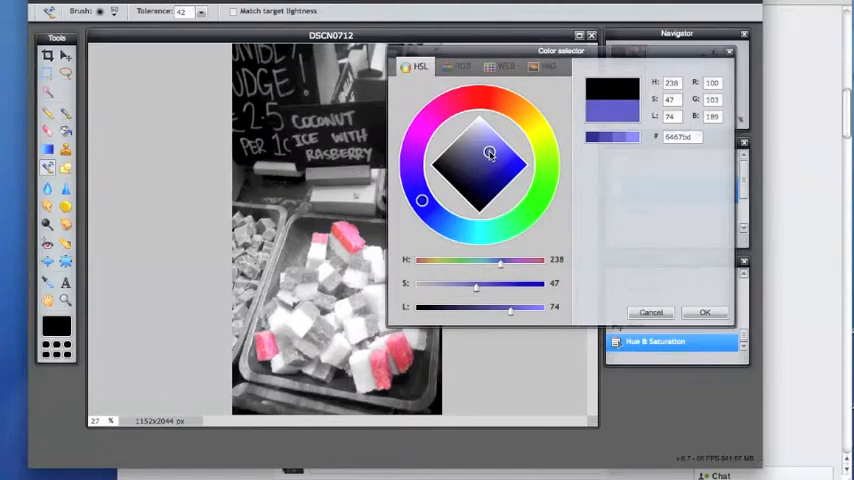
click(704, 312)
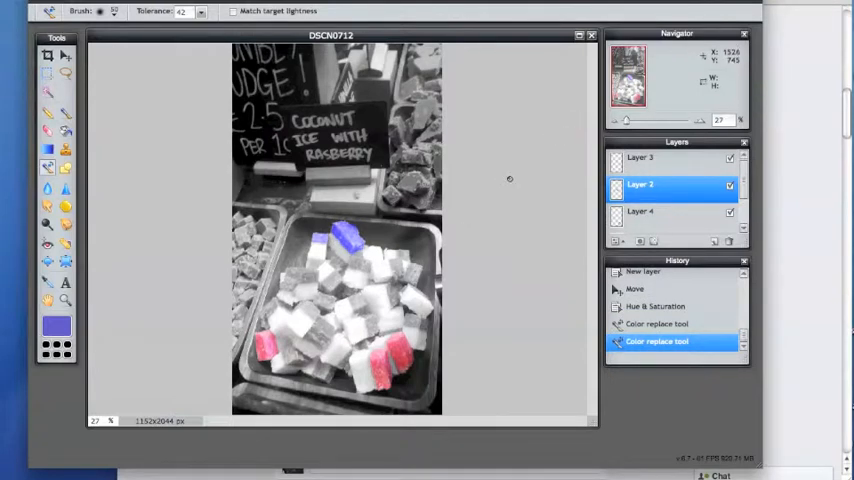
- Change the paint colour to a pale mint green in the Color selector
click(640, 158)
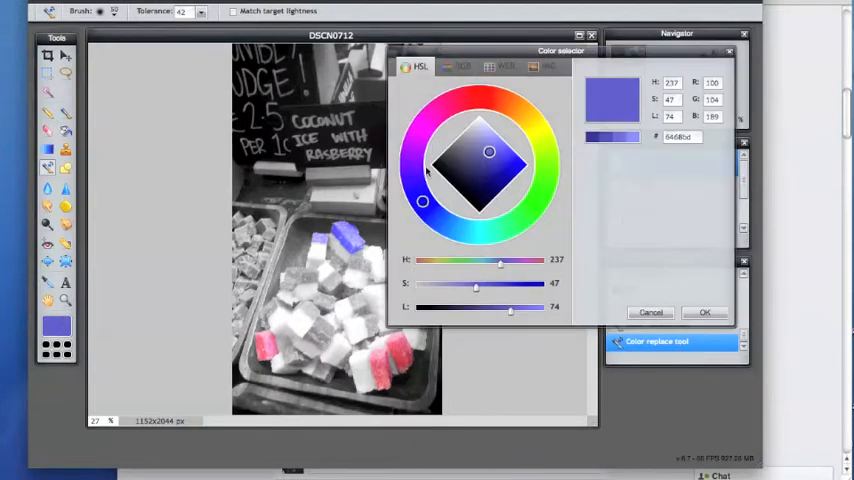
drag(422, 202, 520, 218)
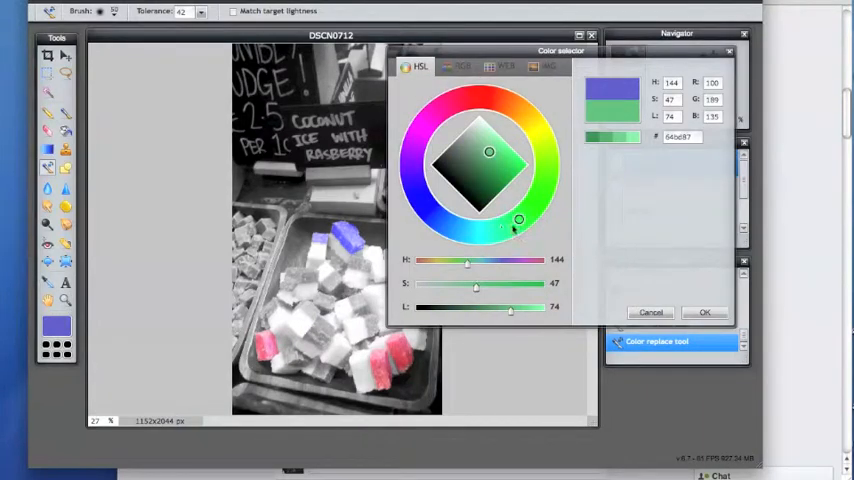
drag(520, 218, 536, 204)
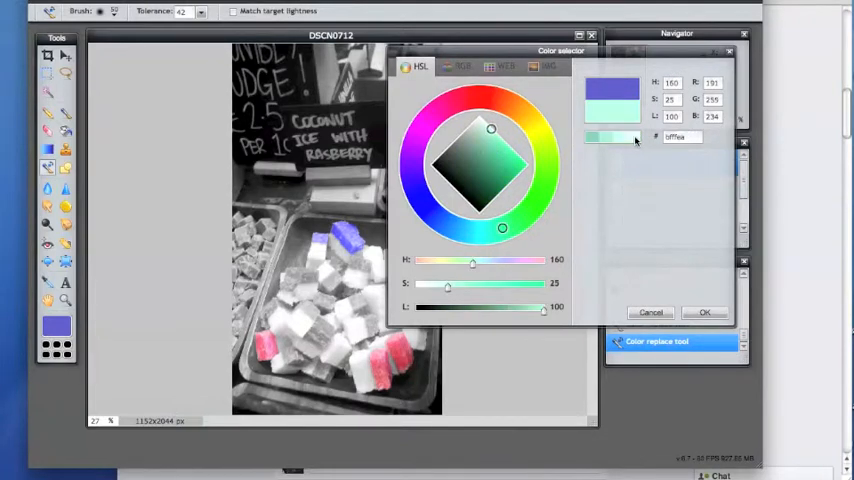
click(704, 312)
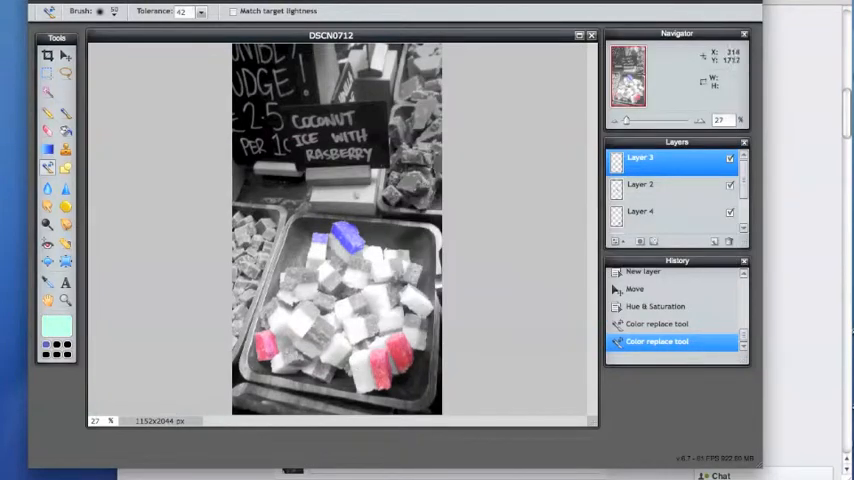
- Paint a lower-left candy mint green with Color Replace, ready to save the result
click(262, 344)
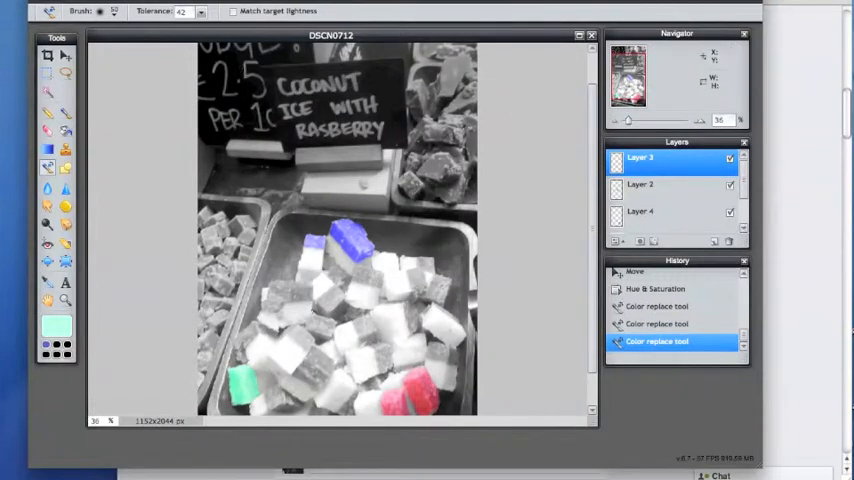
click(44, 8)
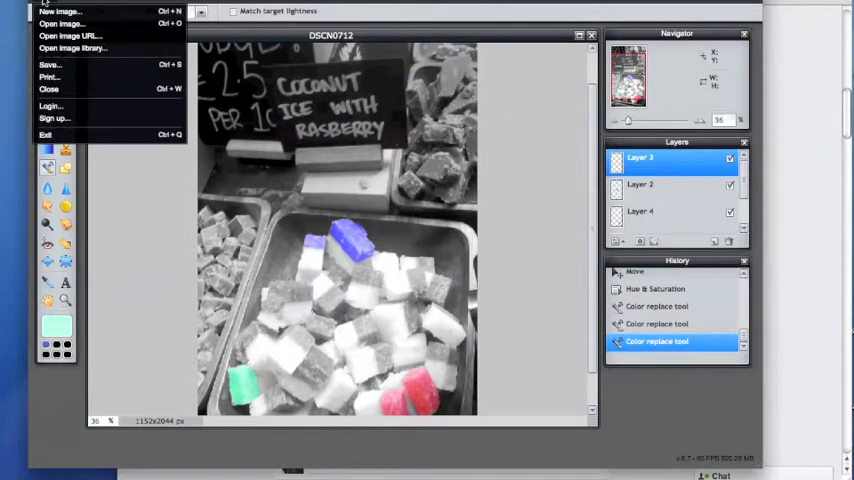
- Save the image as candy_colors in JPEG format to the Desktop
click(48, 64)
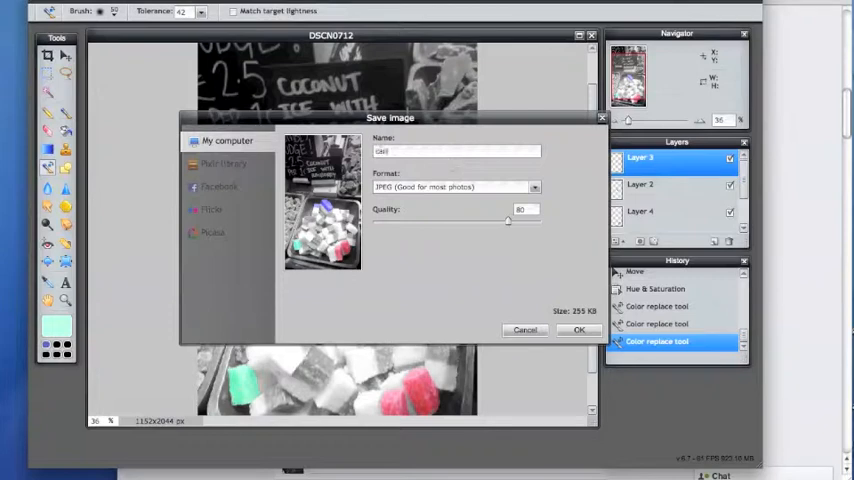
text(candy_color)
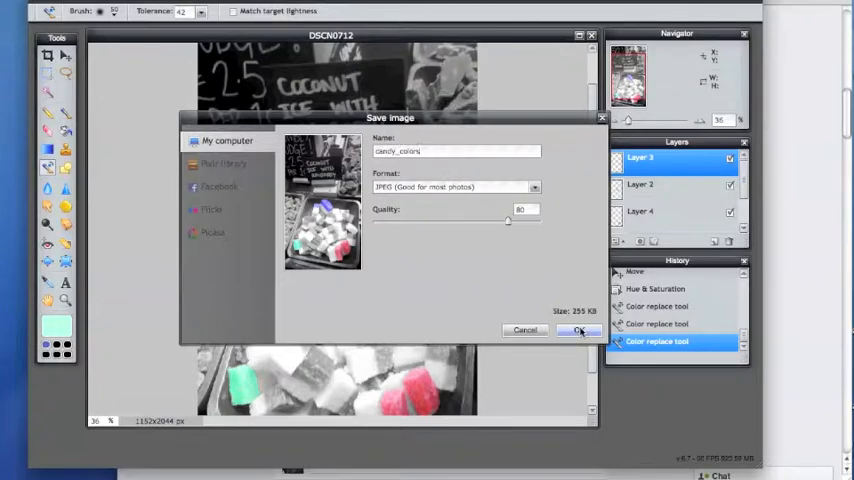
click(578, 330)
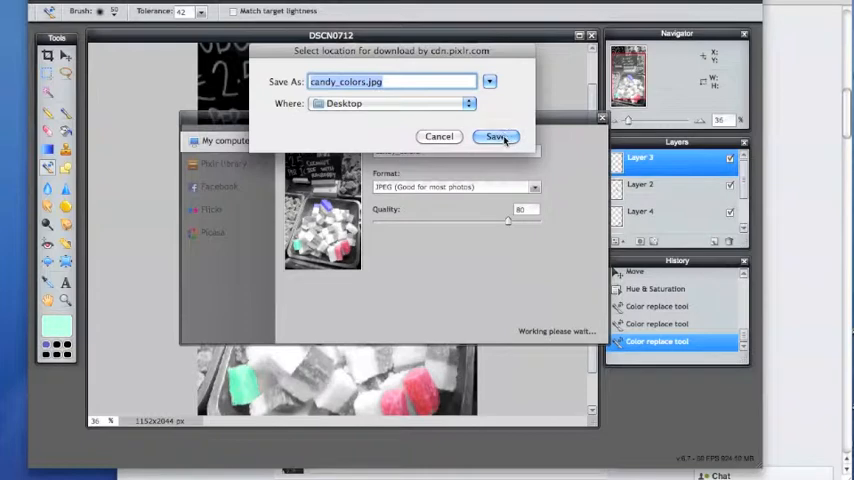
click(496, 136)
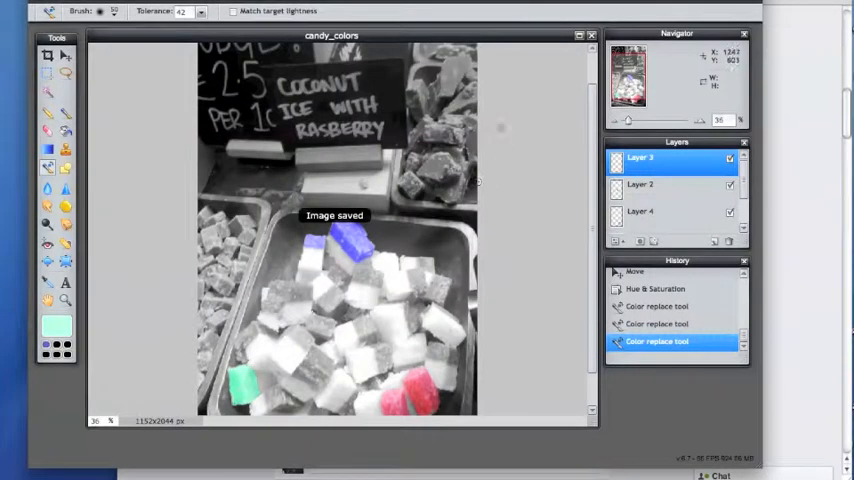